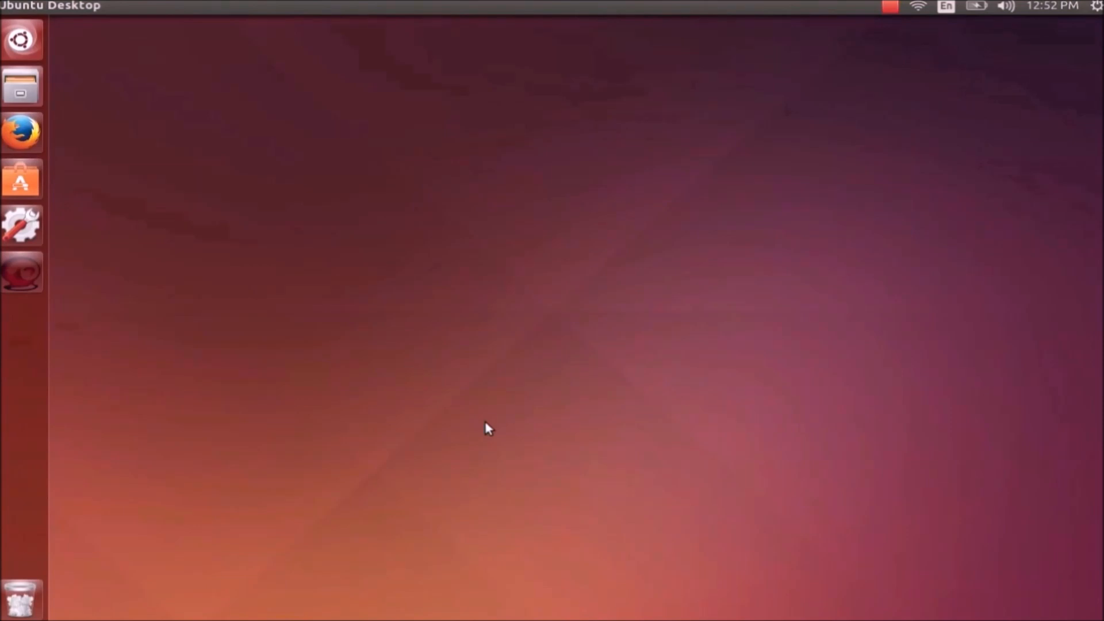
pyautogui.moveTo(258, 234)
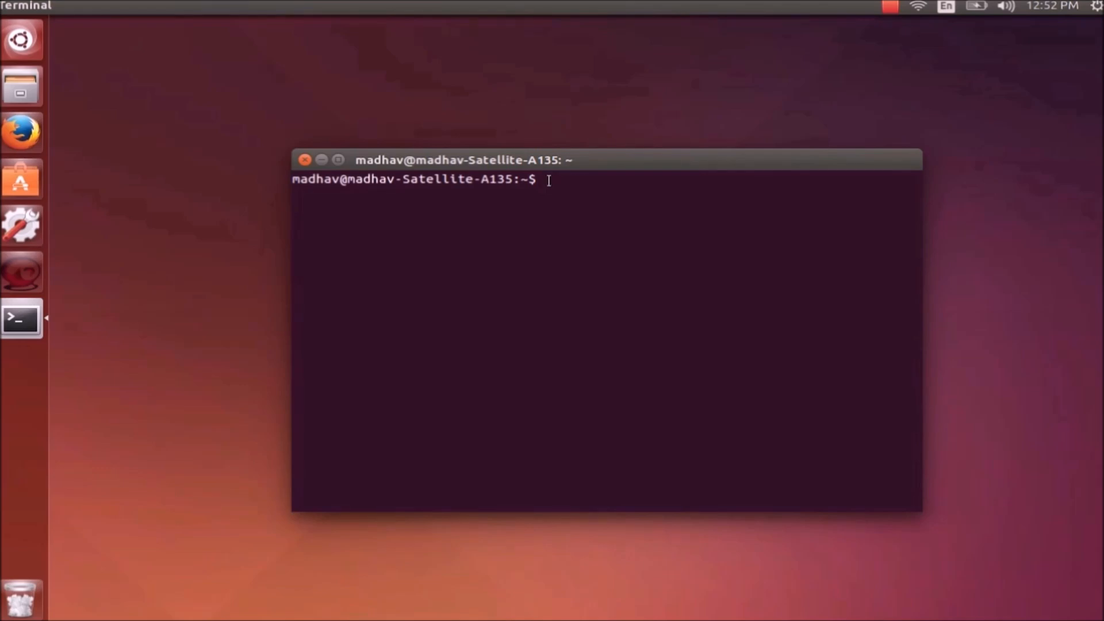
# - Install build-essential with sudo apt-get install, confirming the installation with y
pyautogui.write('sudo')
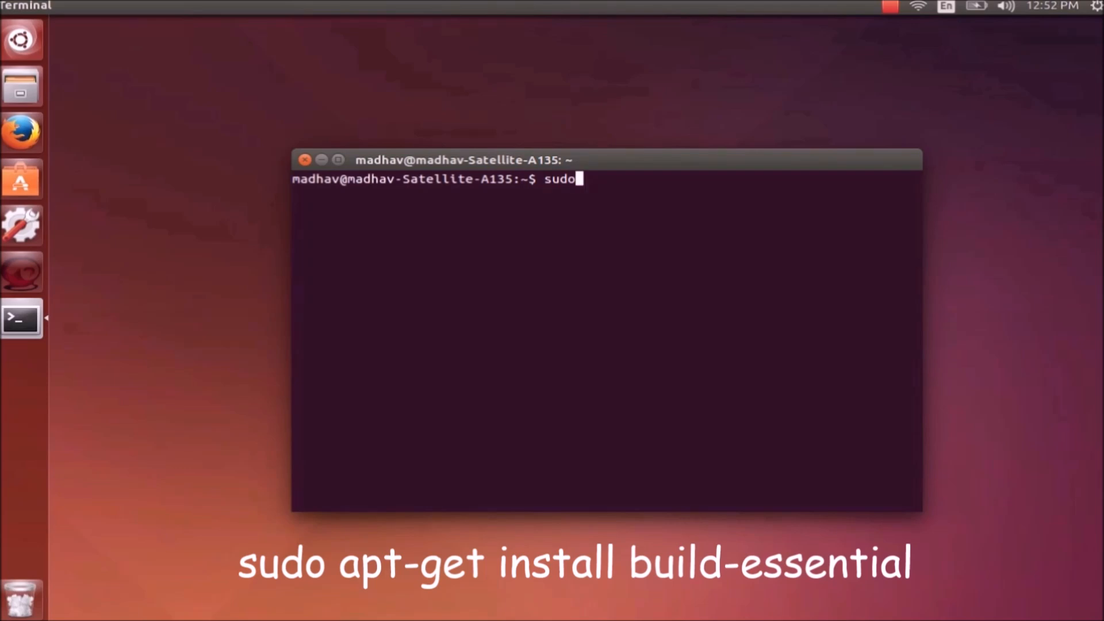
pyautogui.write('apt-get install buil')
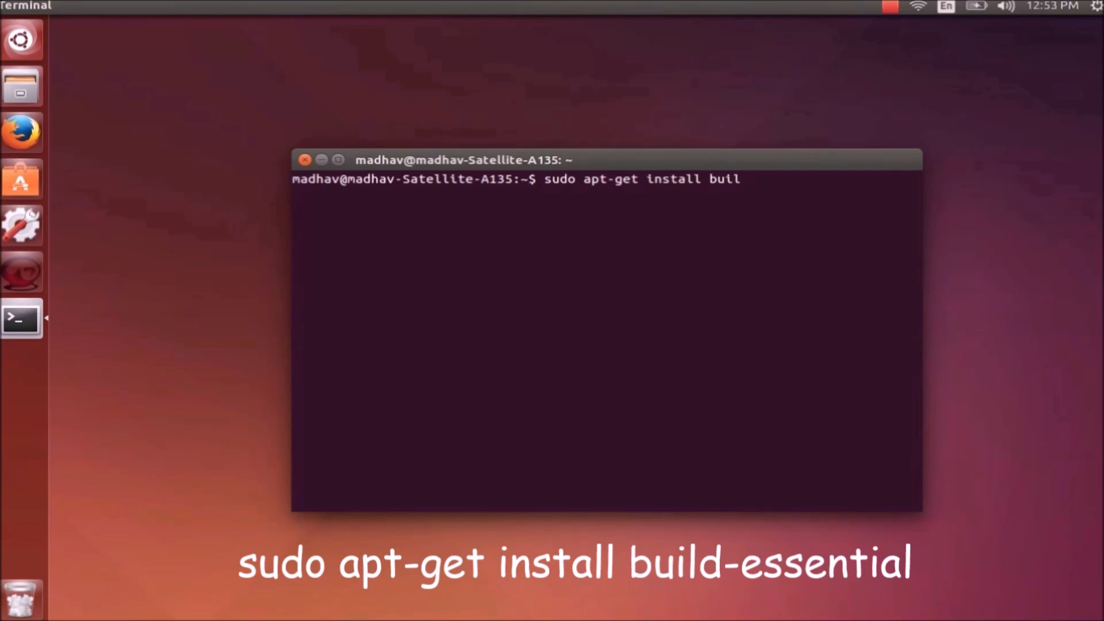
pyautogui.write('d-esse')
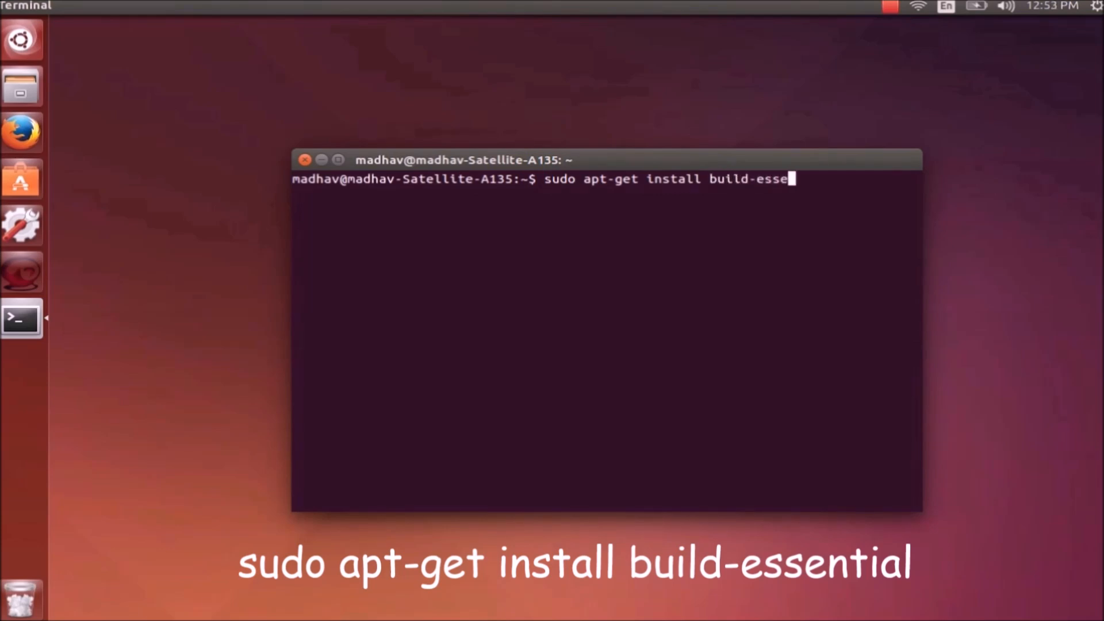
pyautogui.write('tial')
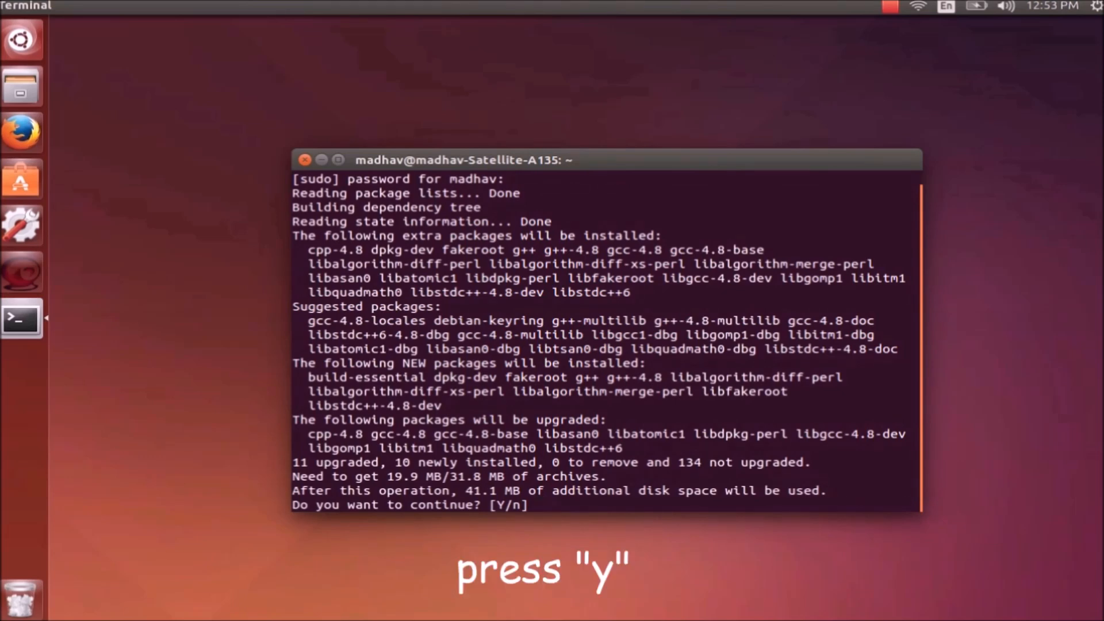
pyautogui.write('y')
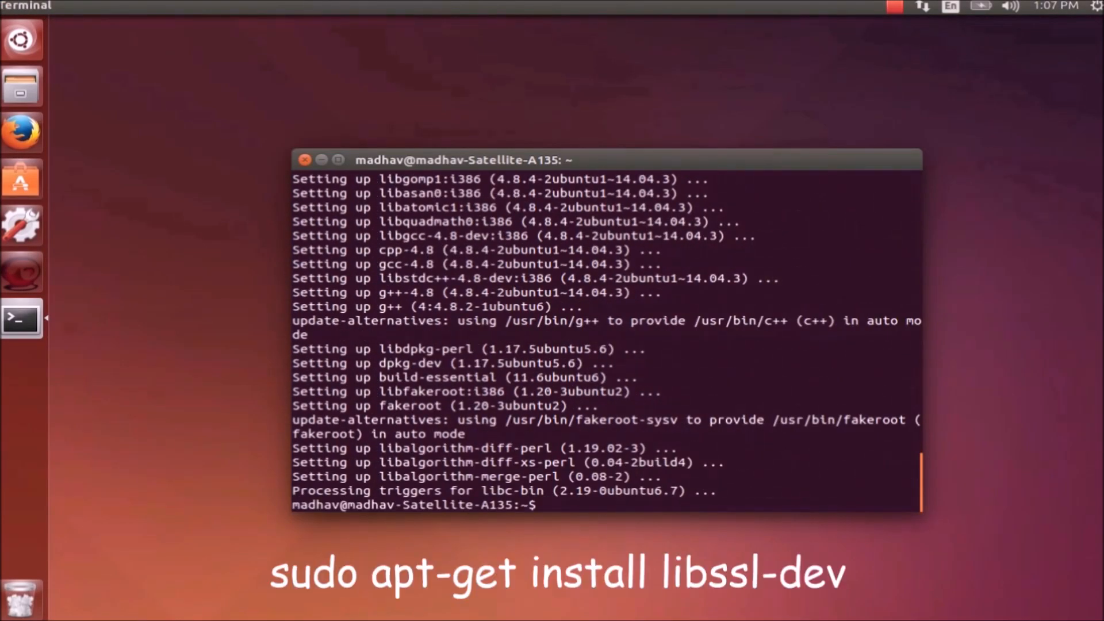
# - Install libssl-dev with sudo apt-get install, confirming with y
pyautogui.write('sudo')
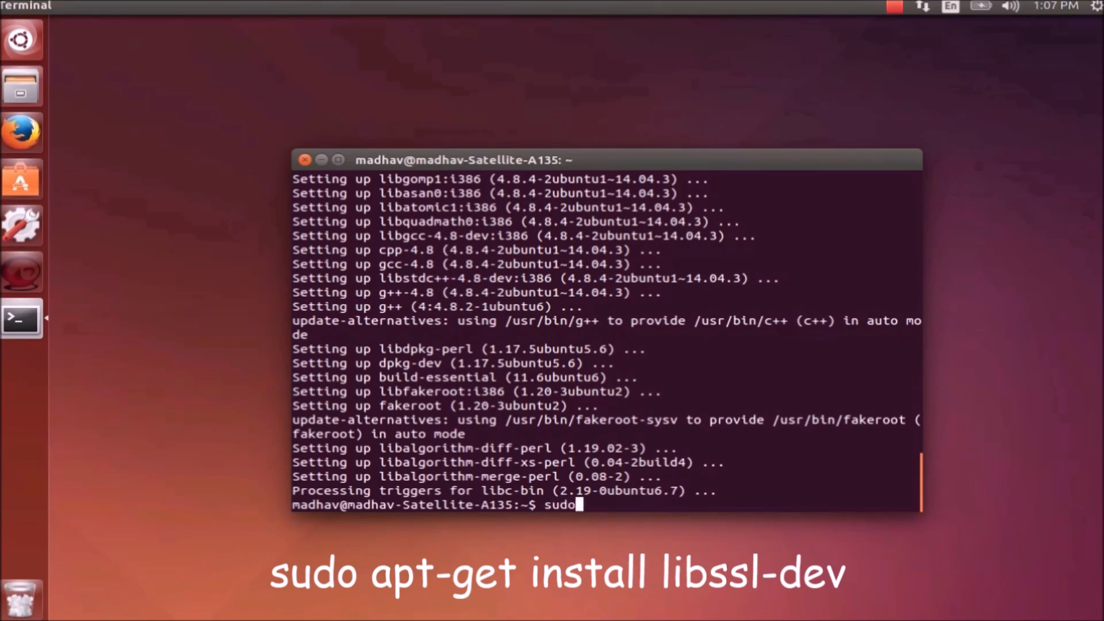
pyautogui.write('apt-')
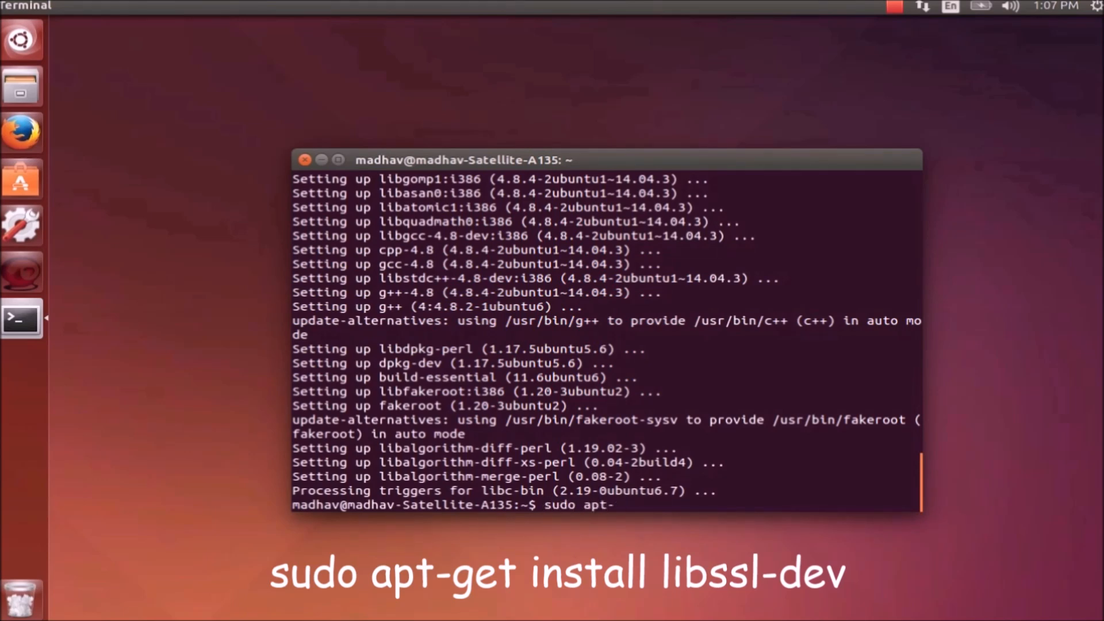
pyautogui.write('get')
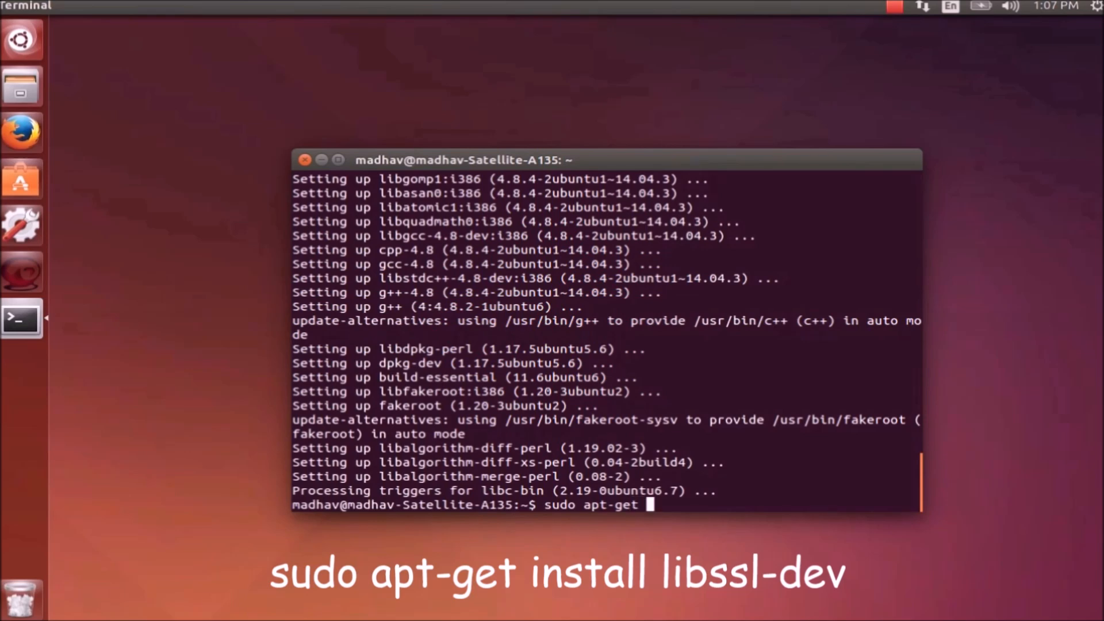
pyautogui.write('install l')
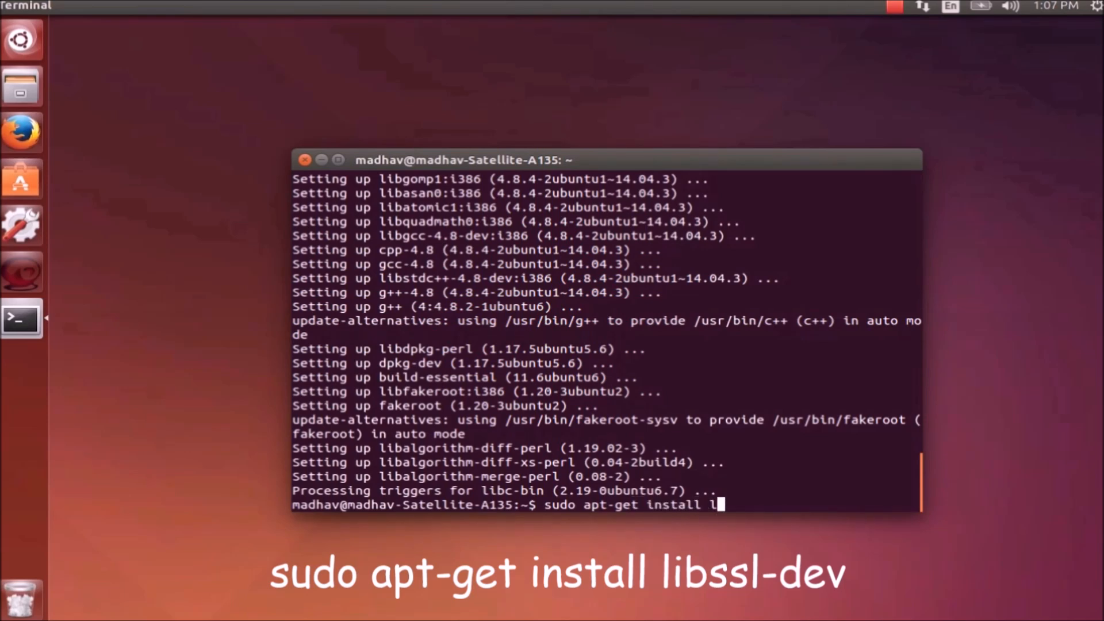
pyautogui.write('bssl')
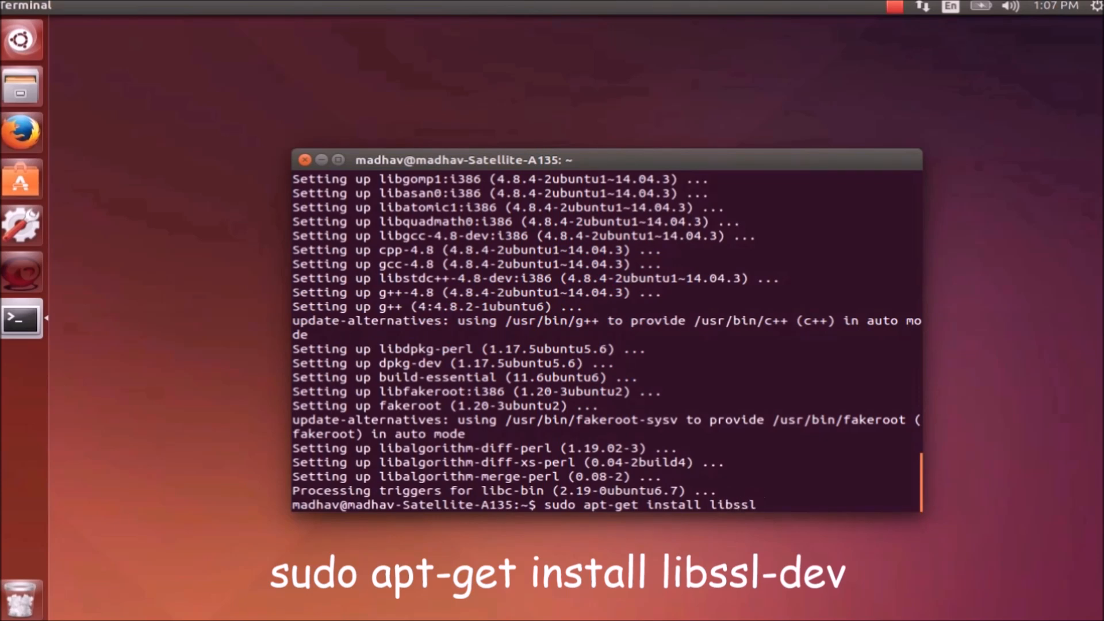
pyautogui.write('-de')
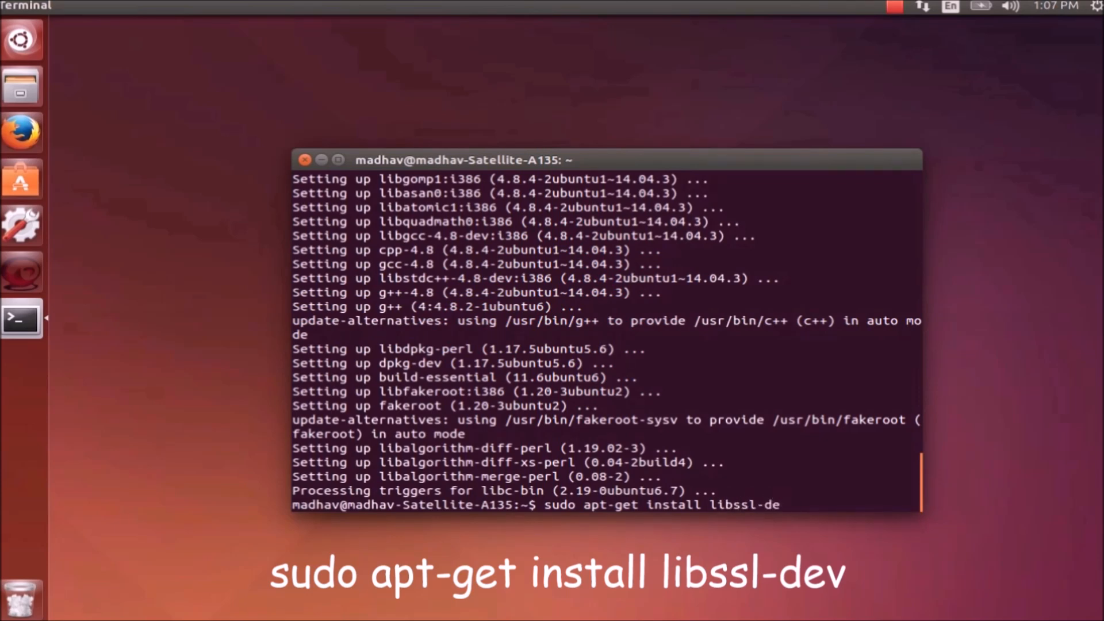
pyautogui.write('v')
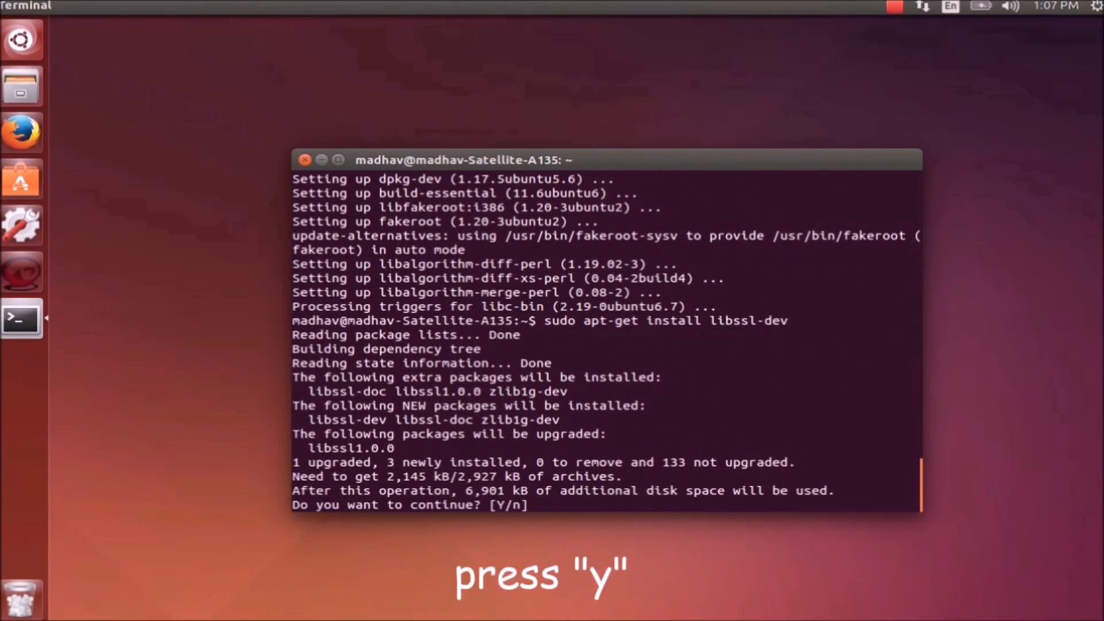
pyautogui.write('y')
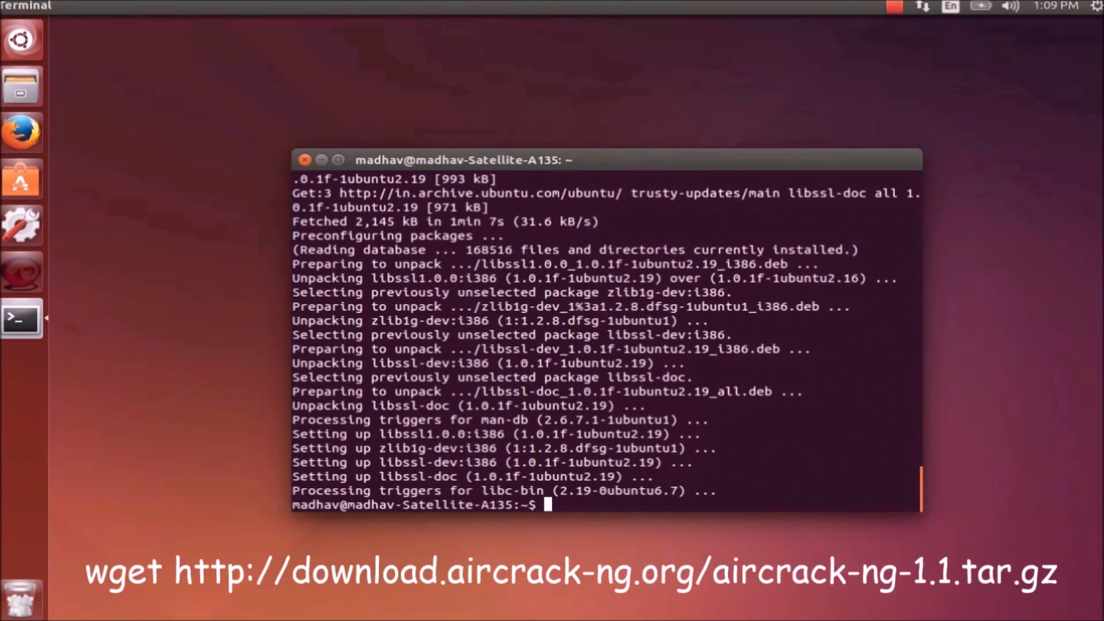
pyautogui.write('wget http')
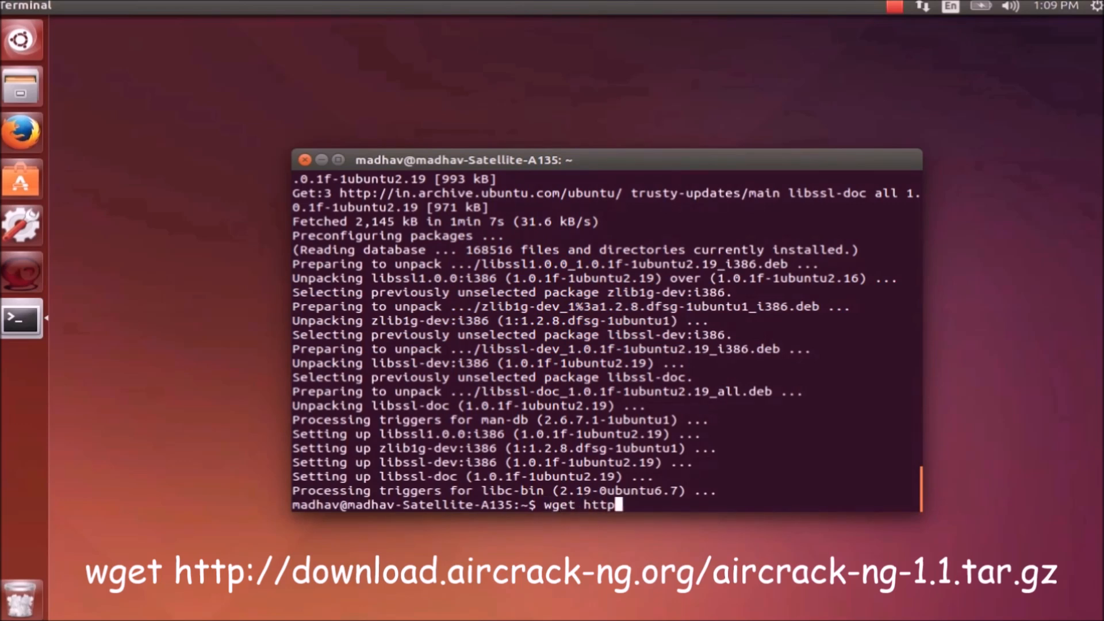
pyautogui.write('://download')
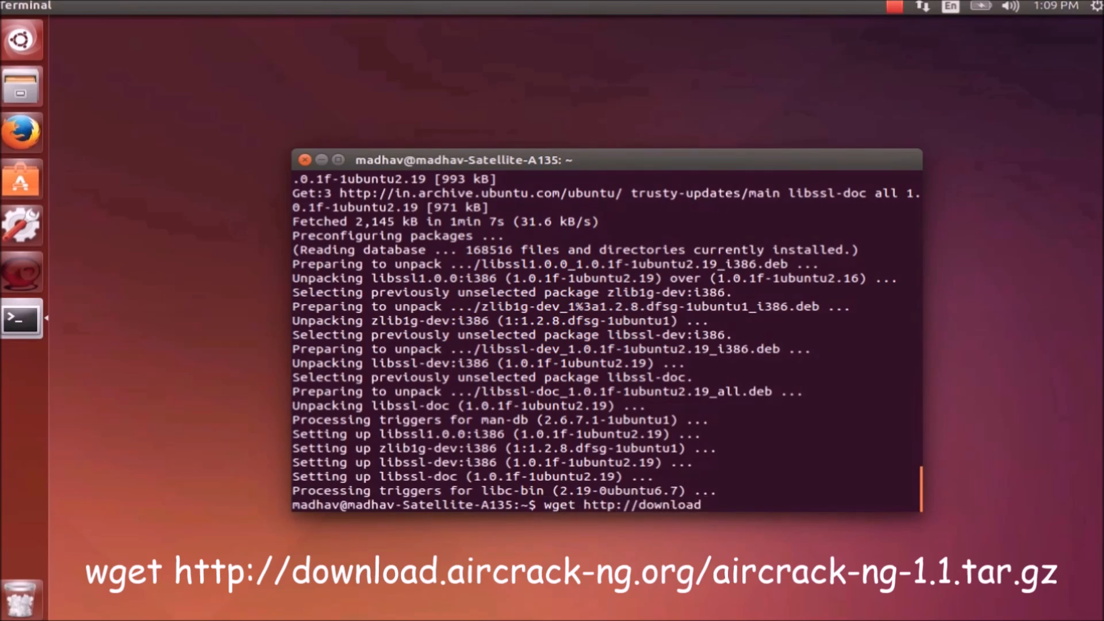
pyautogui.write('.aircrack-ng.org/aircrack-ng')
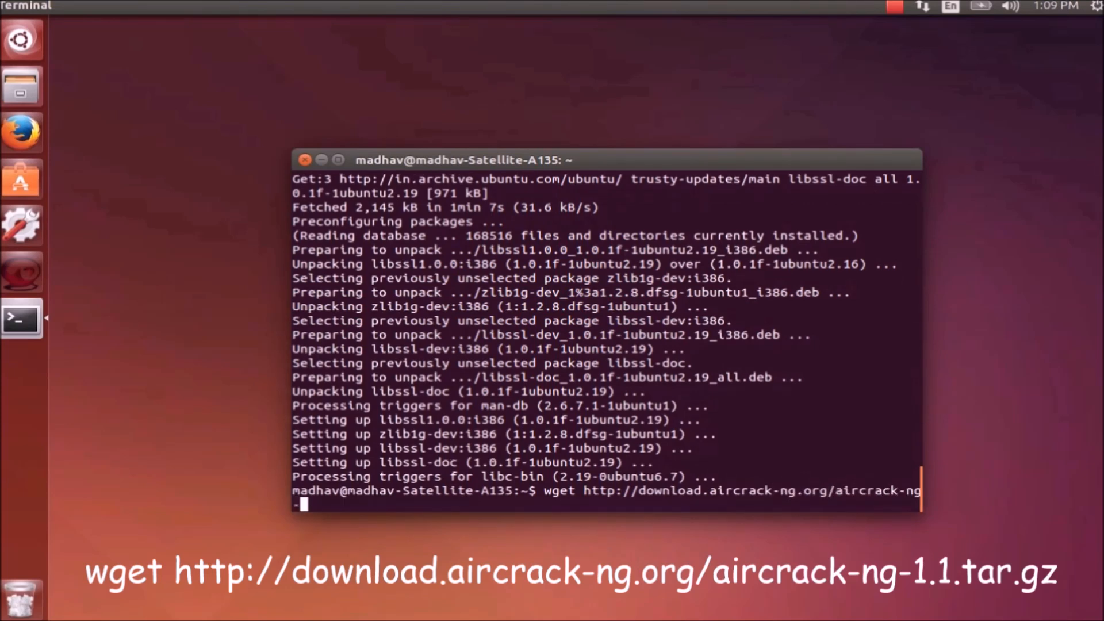
pyautogui.write('-1.1.tar.gz')
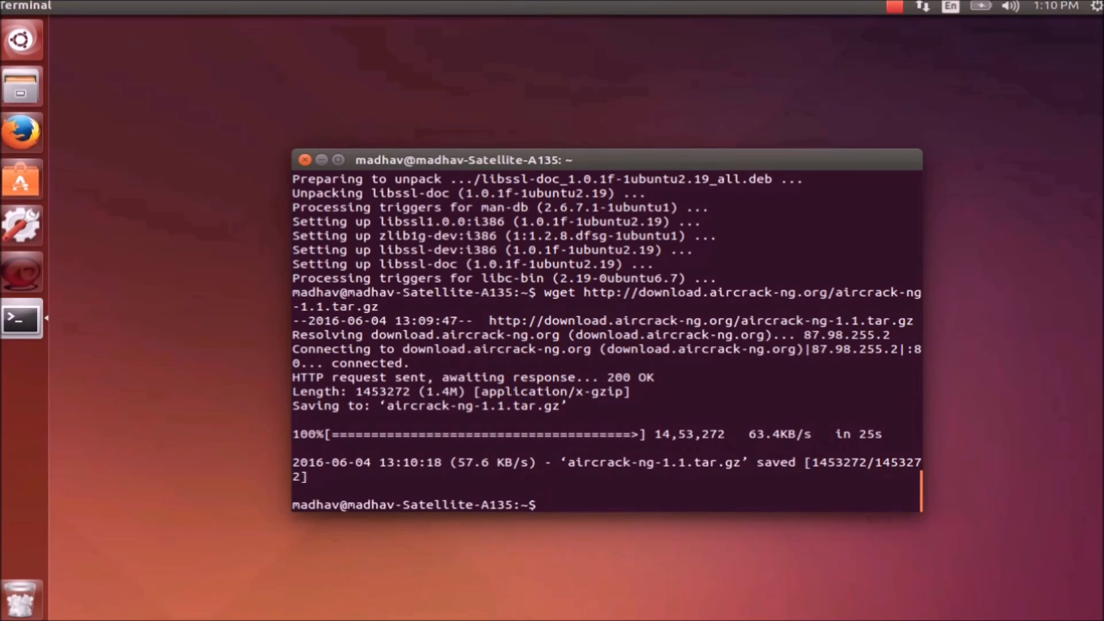
# - Extract aircrack-ng-1.1.tar.gz with tar -zxvf and cd into aircrack-ng-1.1
pyautogui.write('tar -zx')
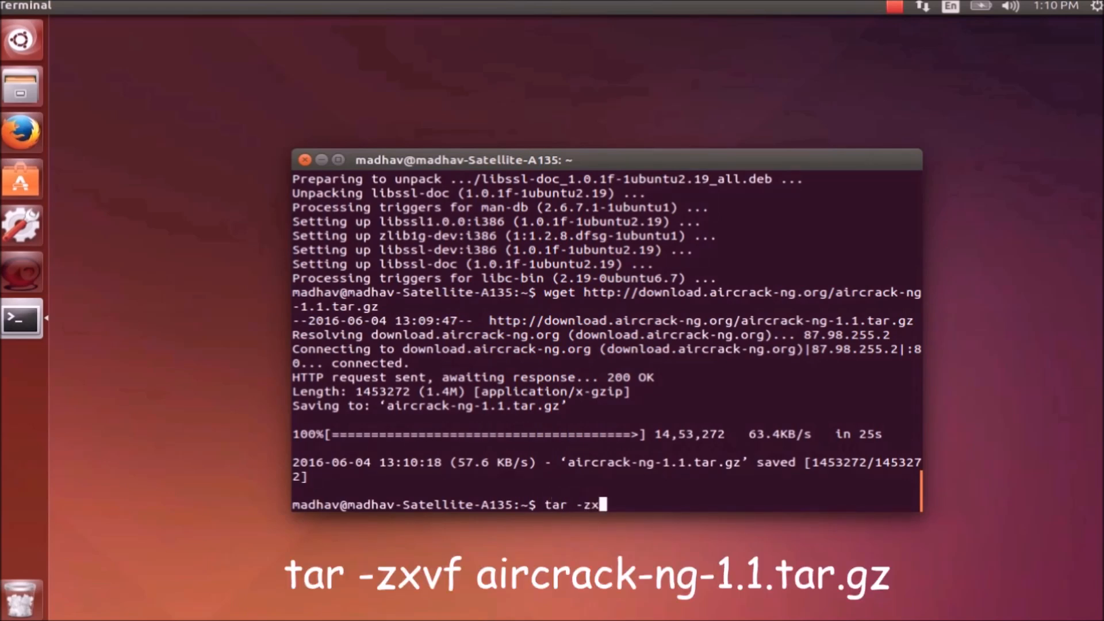
pyautogui.write('vf aircrack-ng')
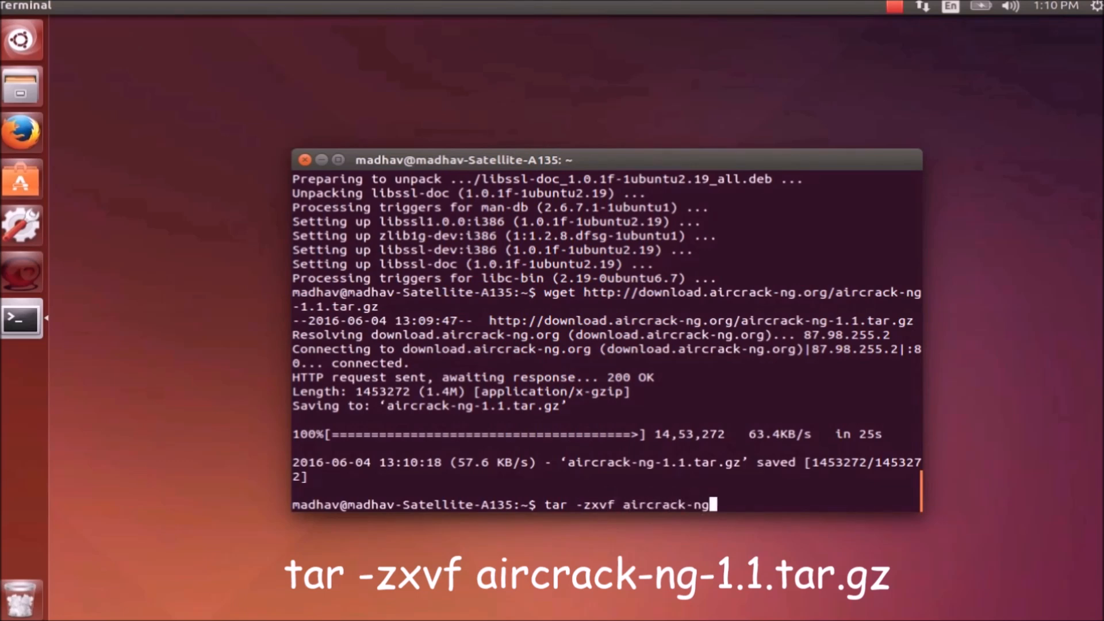
pyautogui.write('.1.1.tar.gz')
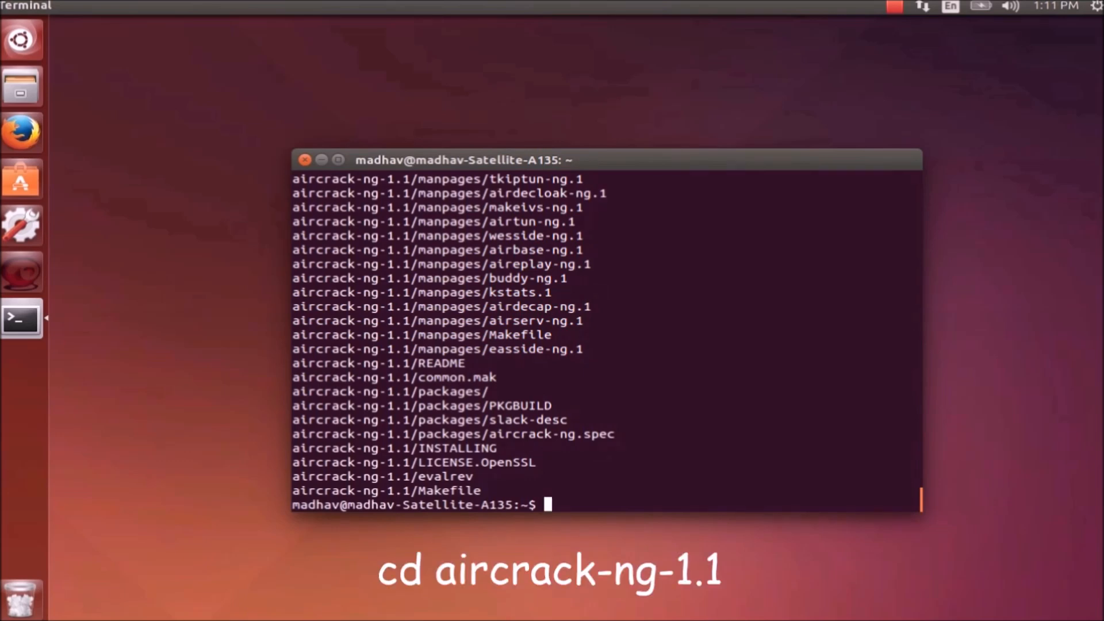
pyautogui.write('cd aircrack-ng-1.1')
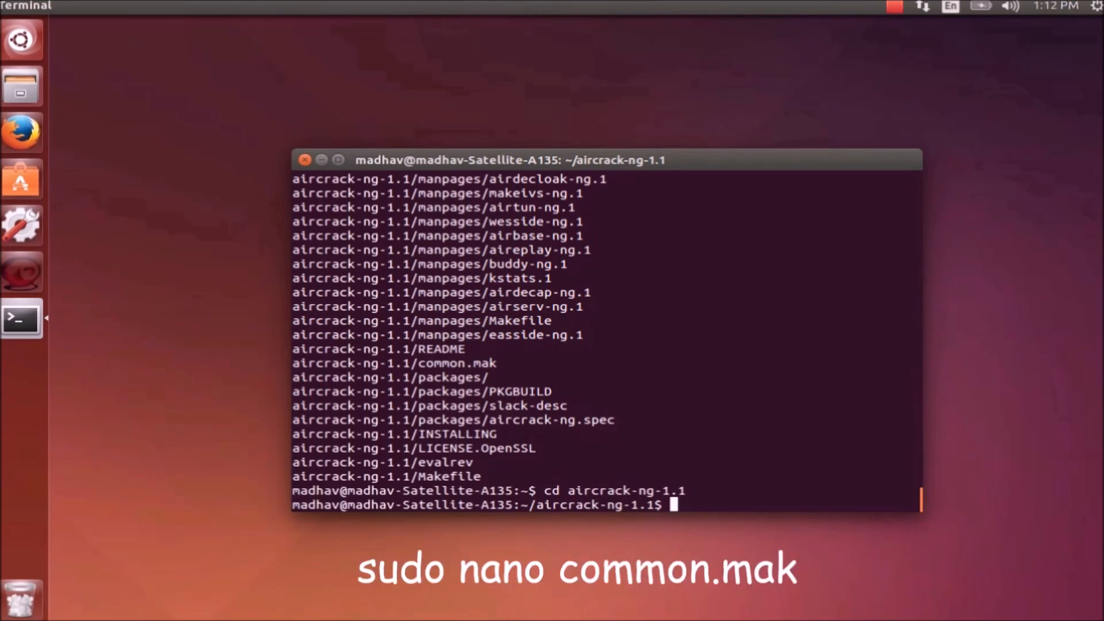
# - Open common.mak in nano using sudo
pyautogui.write('sudo')
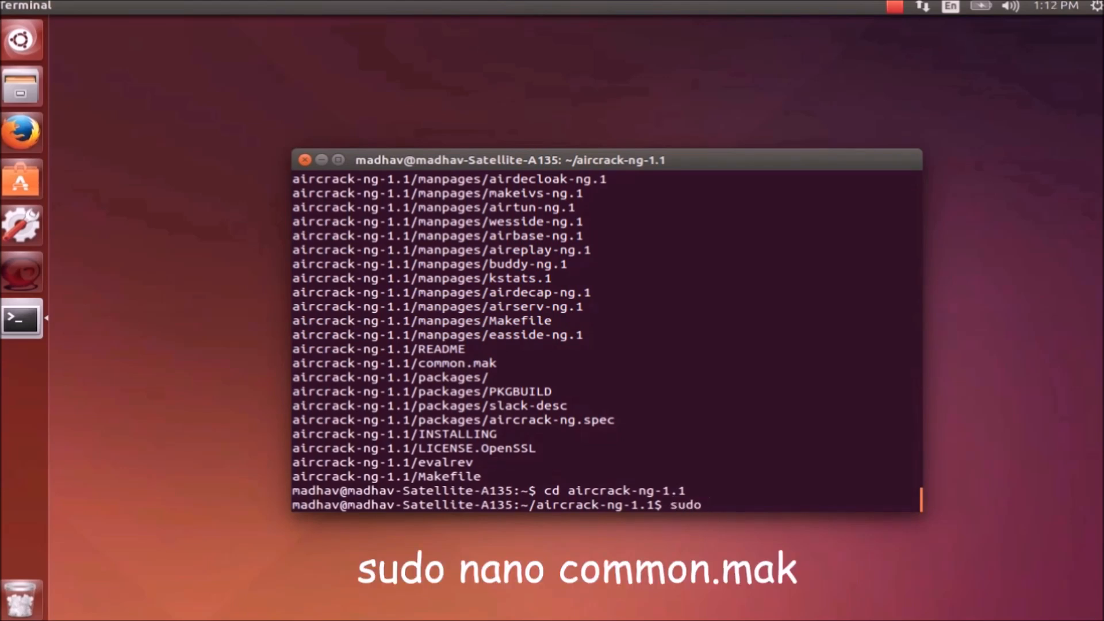
pyautogui.write('nano')
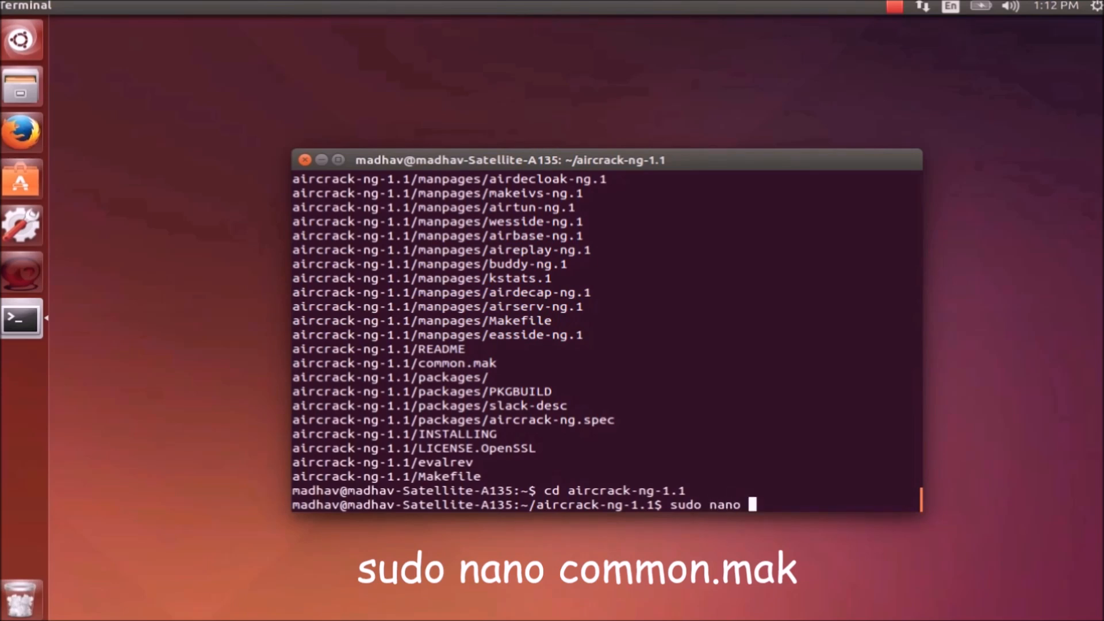
pyautogui.write('commo')
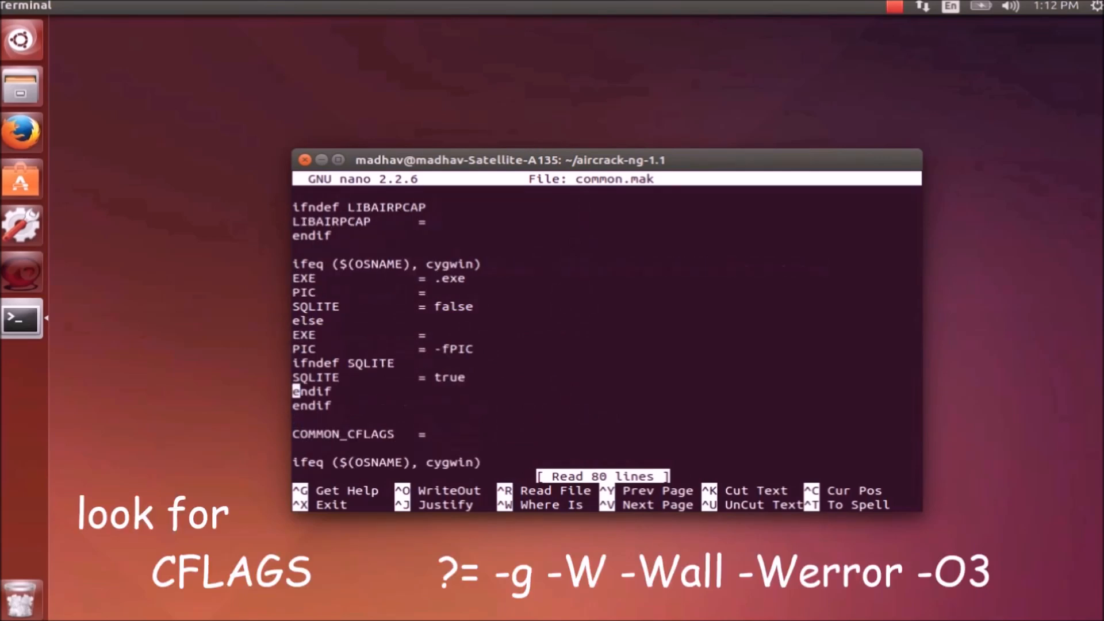
# - Delete -Werror from the CFLAGS line, leaving -g -W -Wall -O3
pyautogui.scroll(-3)
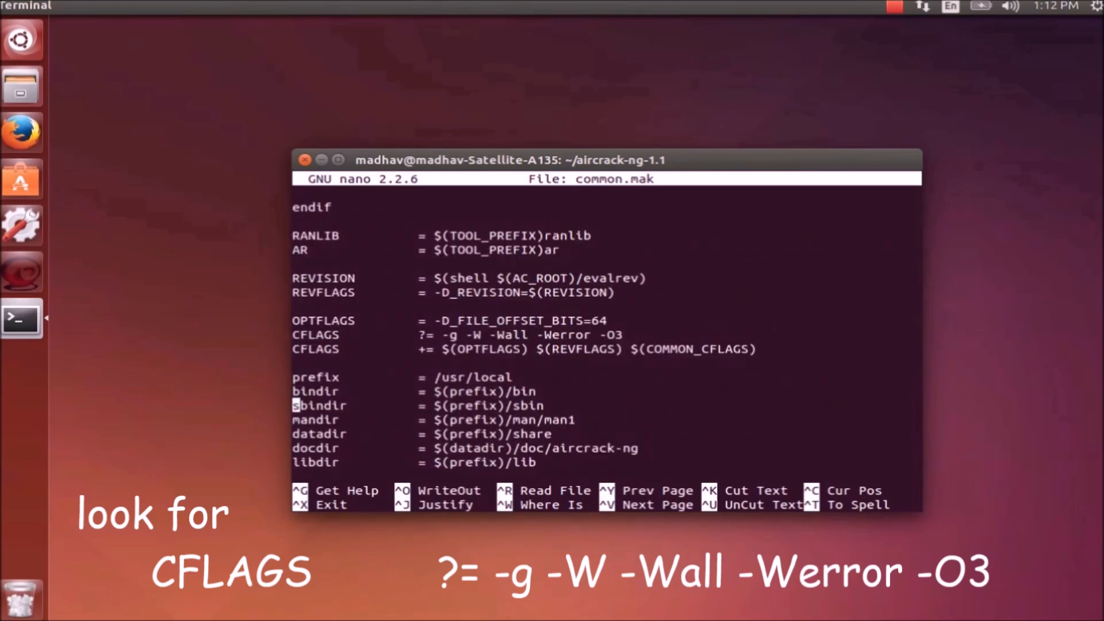
pyautogui.scroll(-3)
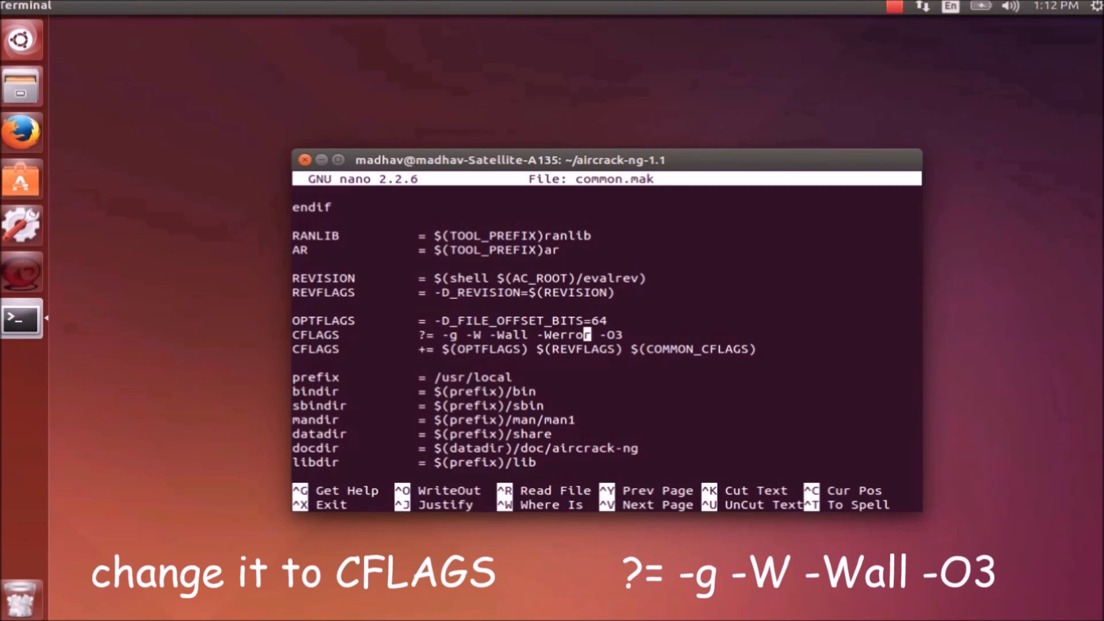
pyautogui.press('Backspace')
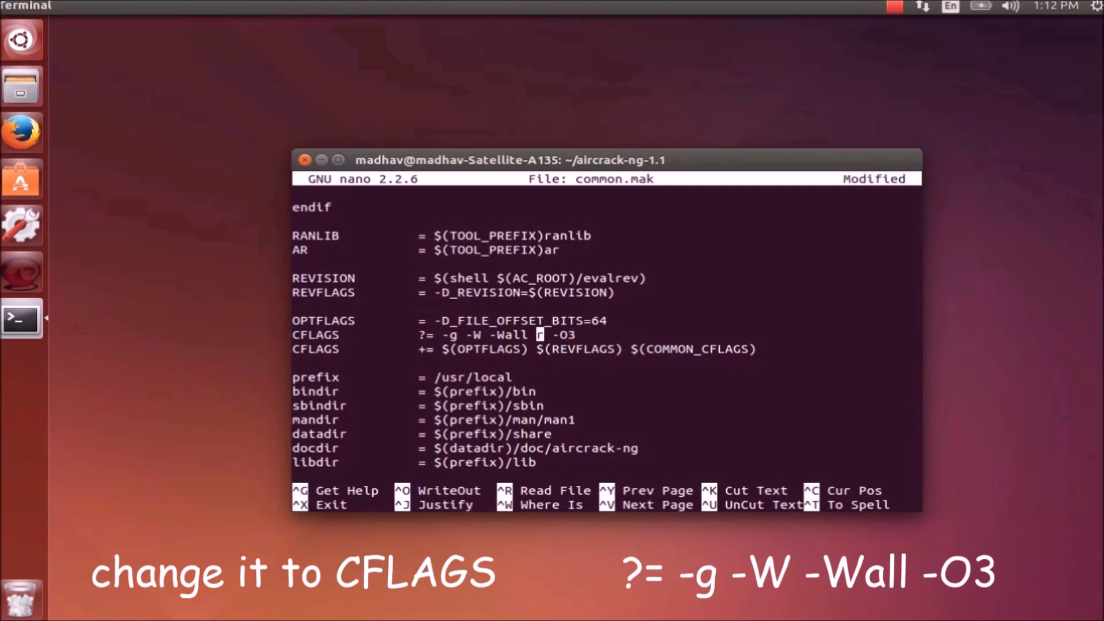
pyautogui.press('BackSpace')
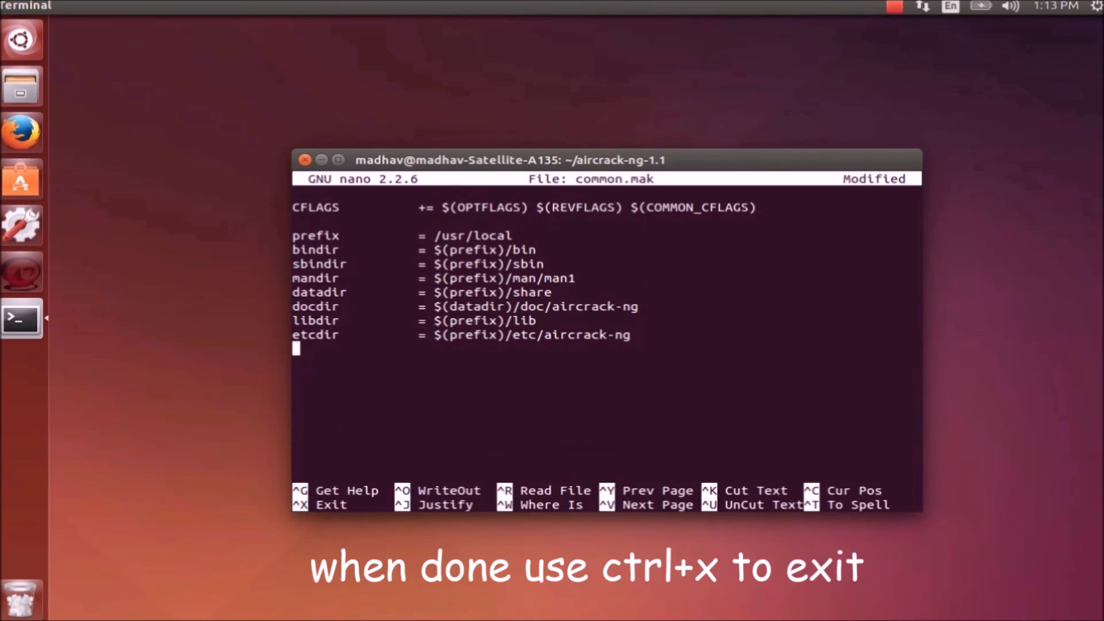
# - Exit nano, saving the changes to common.mak under its existing name
pyautogui.press('ctrl+x')
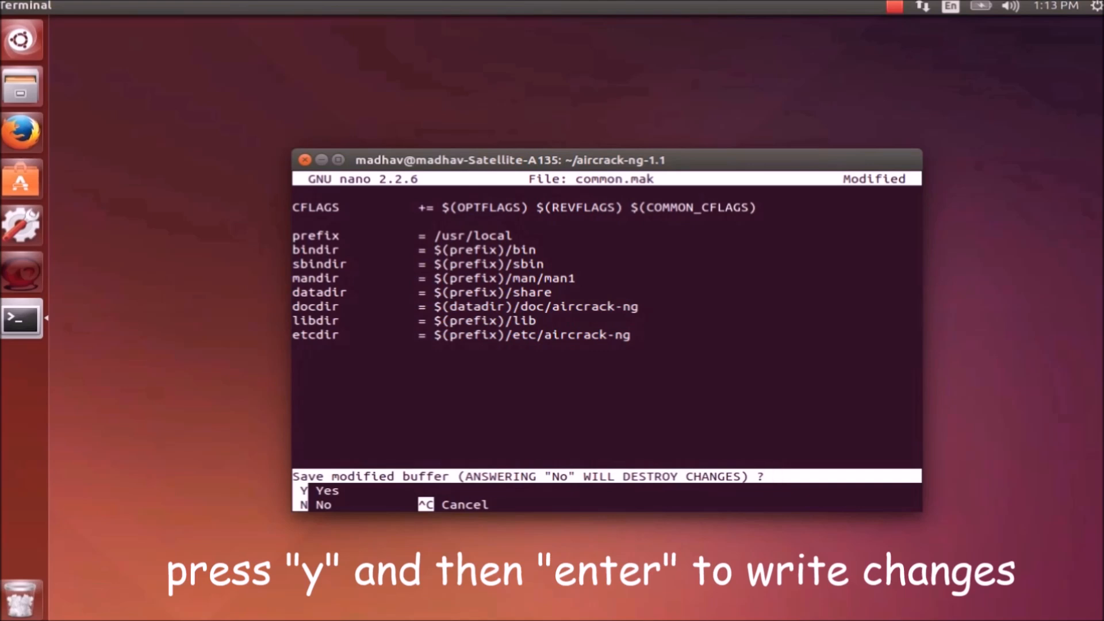
pyautogui.press('y')
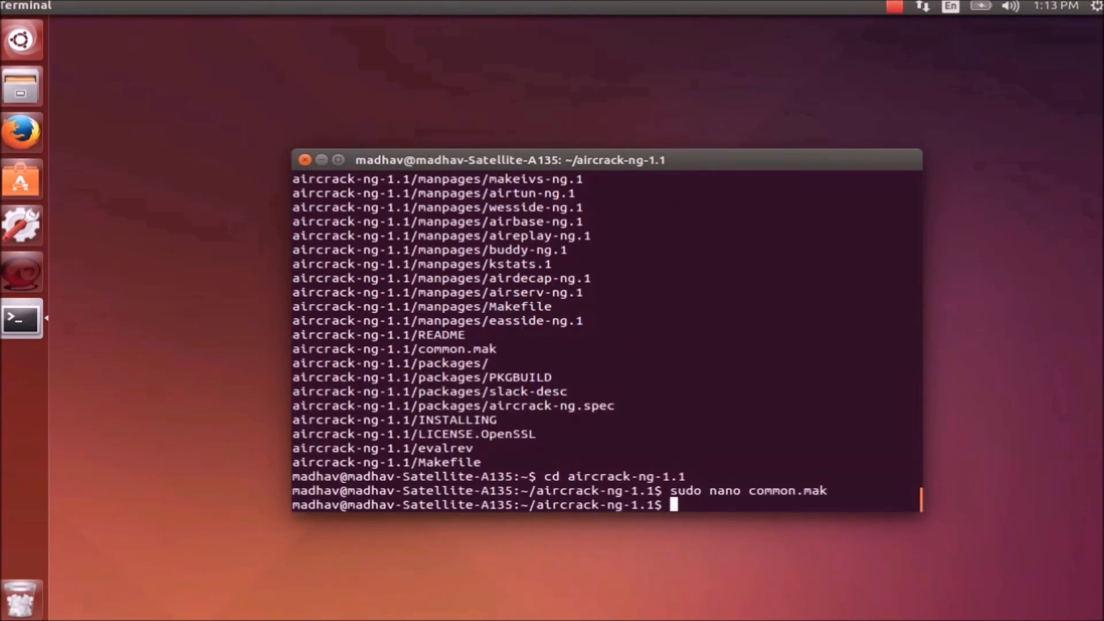
# - Compile aircrack-ng 1.1 with make and let the gcc output finish
pyautogui.write('sud')
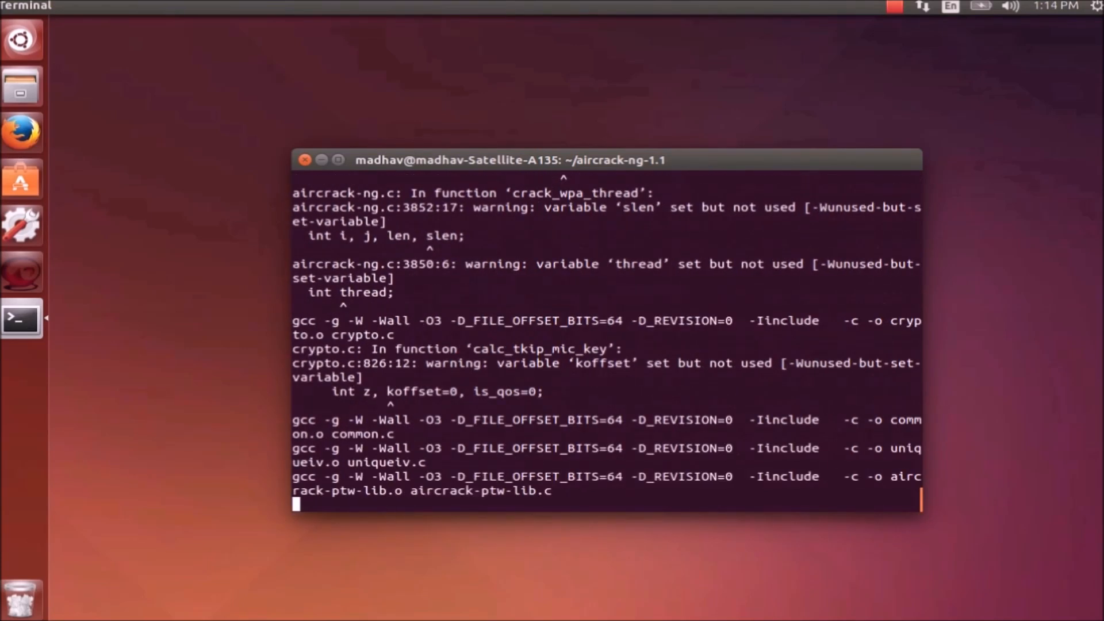
pyautogui.scroll(-3)
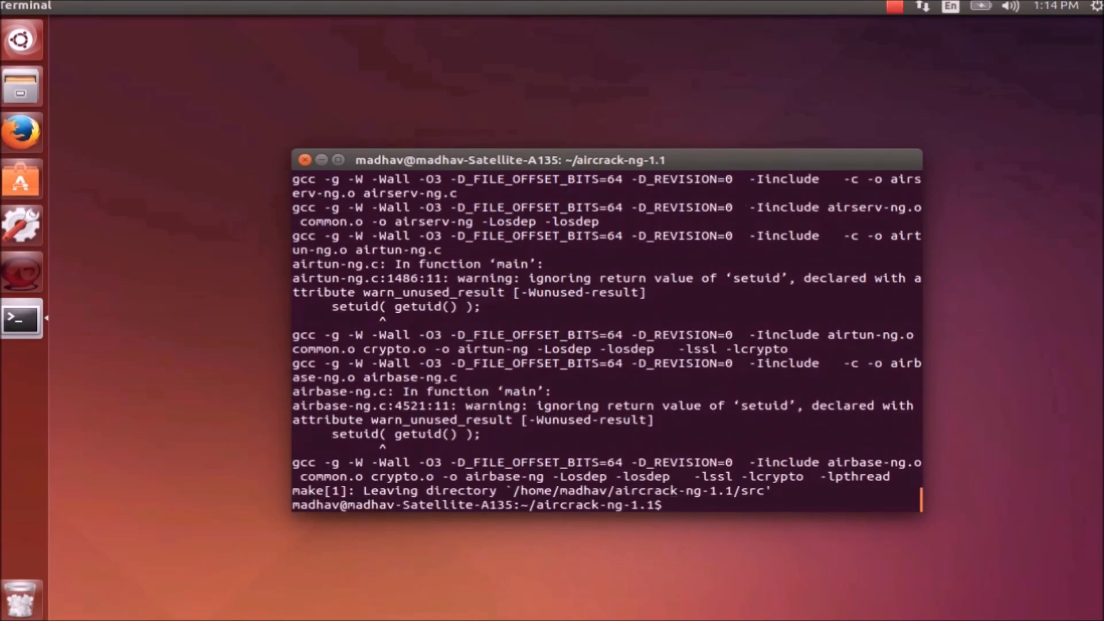
# - Start entering sudo make install in the aircrack-ng-1.1 folder
pyautogui.write('sudo')
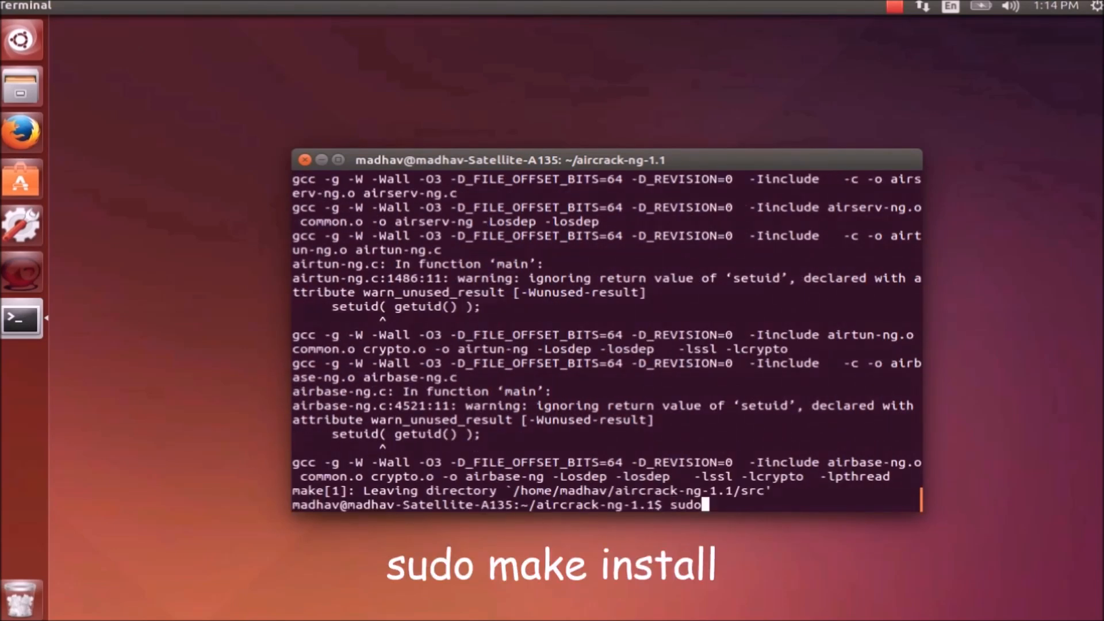
pyautogui.write('ma')
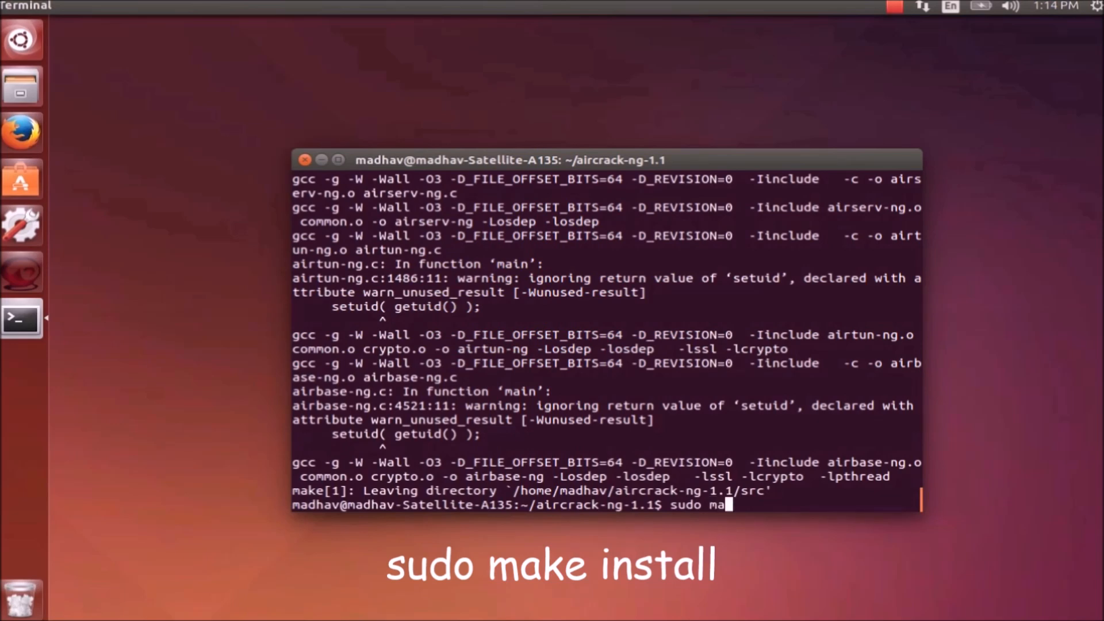